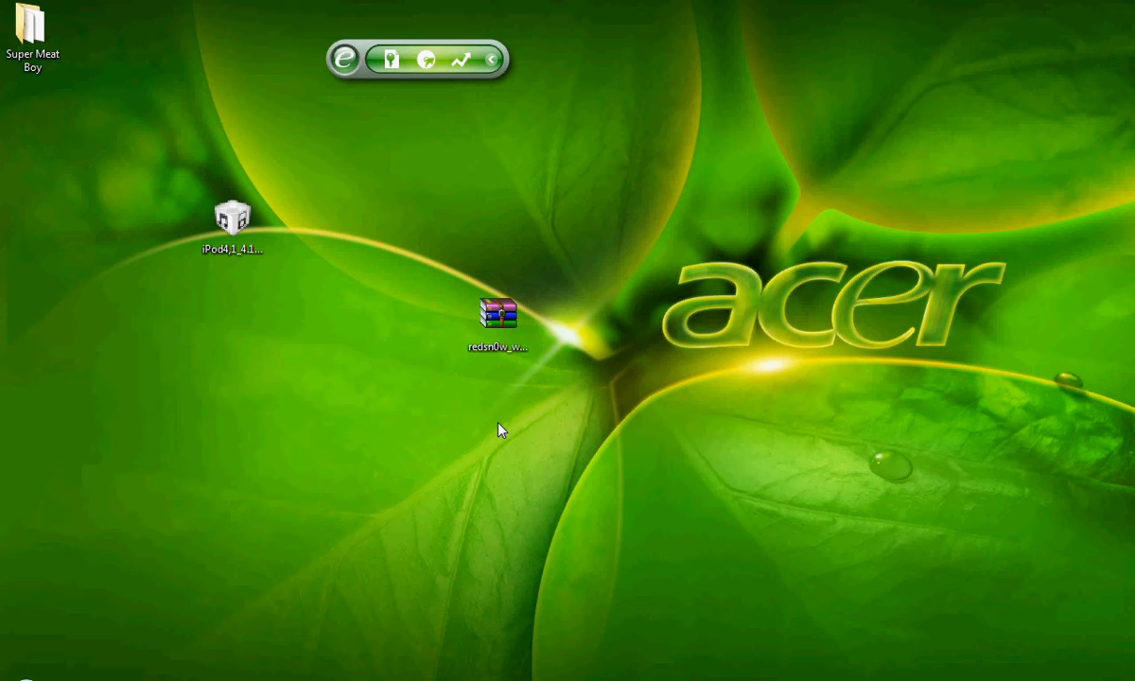
Open the redsn0w zip in WinRAR, browse into redsn0w_win, and select redsn0w.exe
left_click(501, 314)
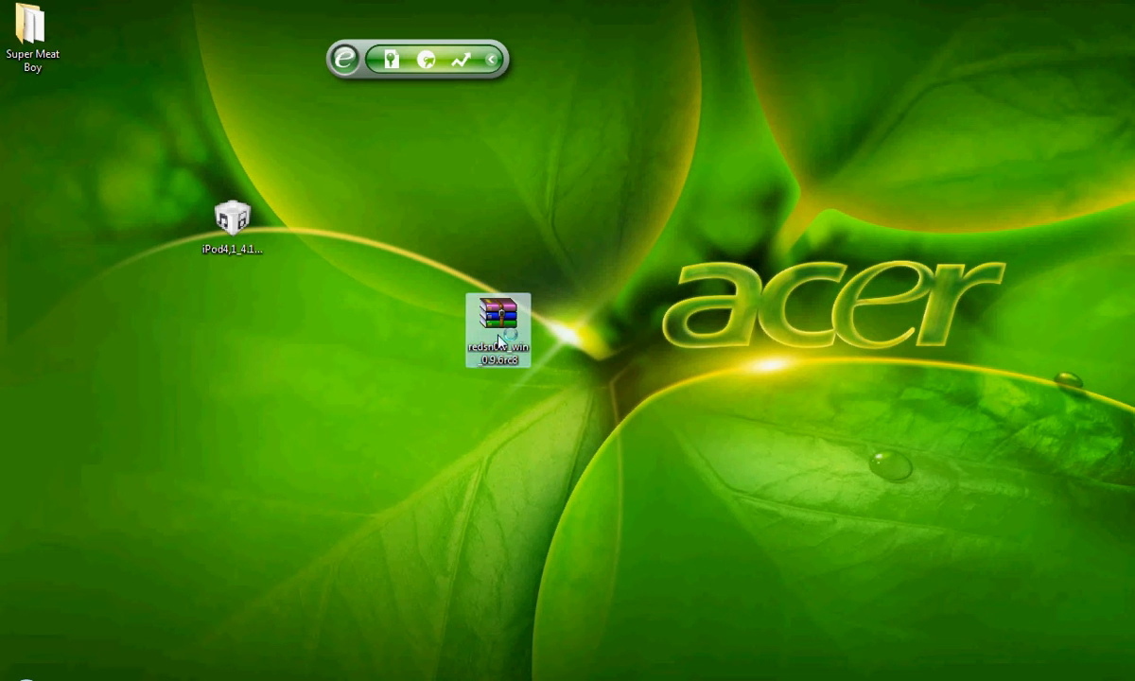
double_click(496, 327)
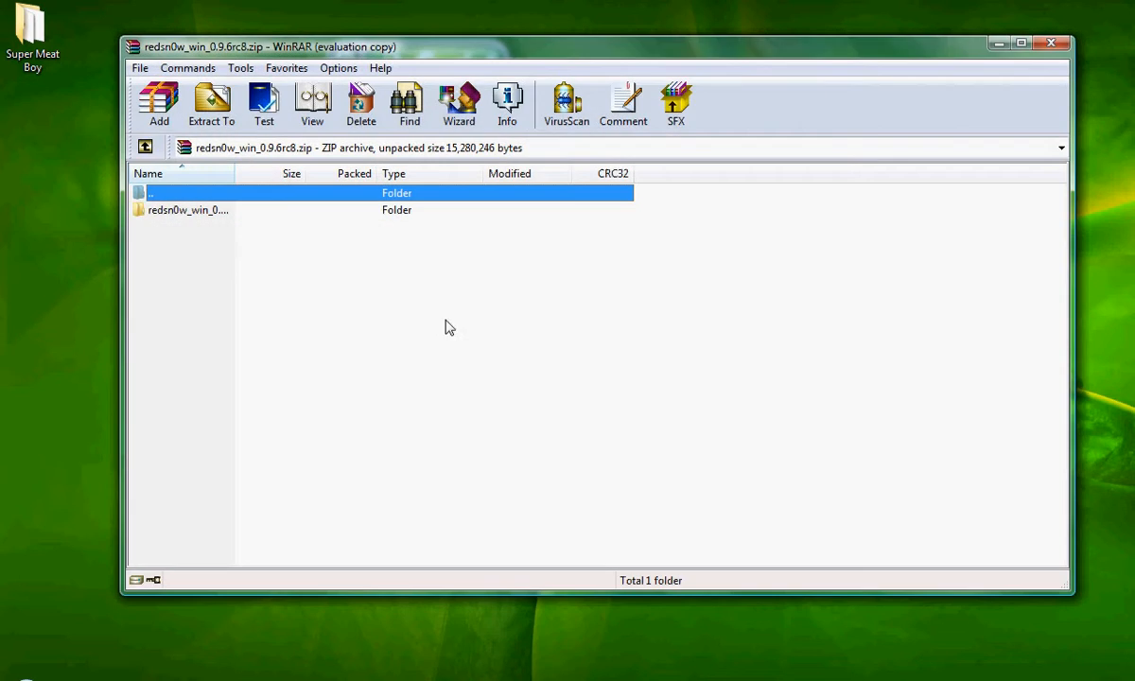
double_click(187, 210)
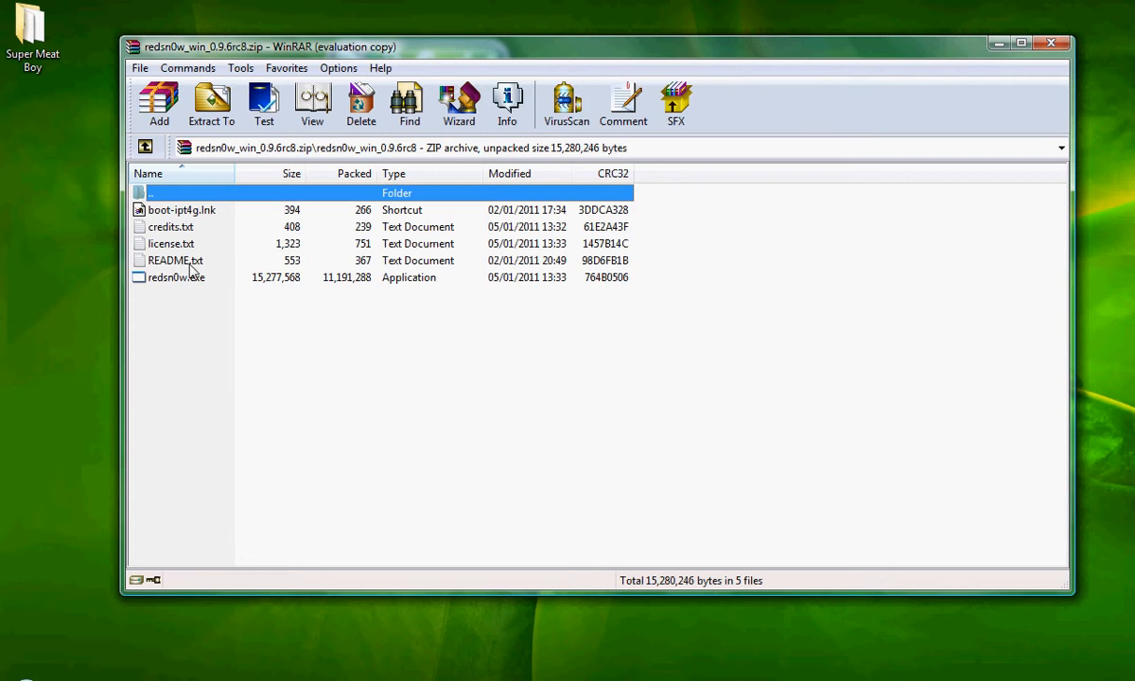
left_click(176, 278)
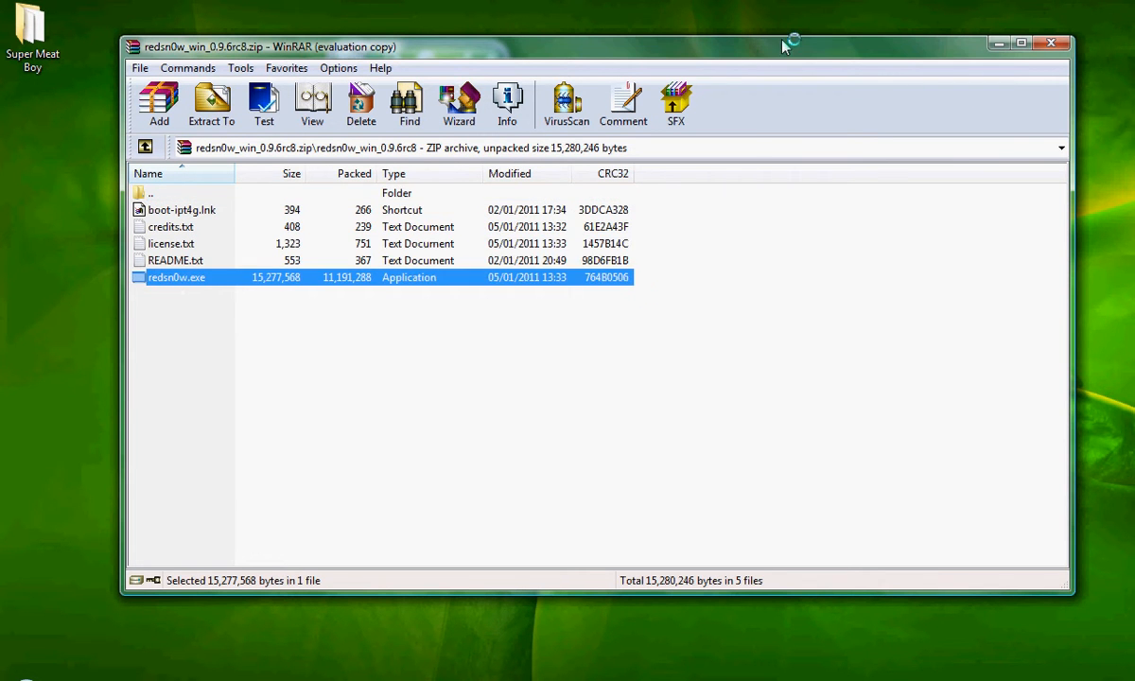
Launch redsn0w 0.9.6rc8 and browse for the iPod4,1_4.1_8B118_Restore.ipsw firmware
double_click(176, 278)
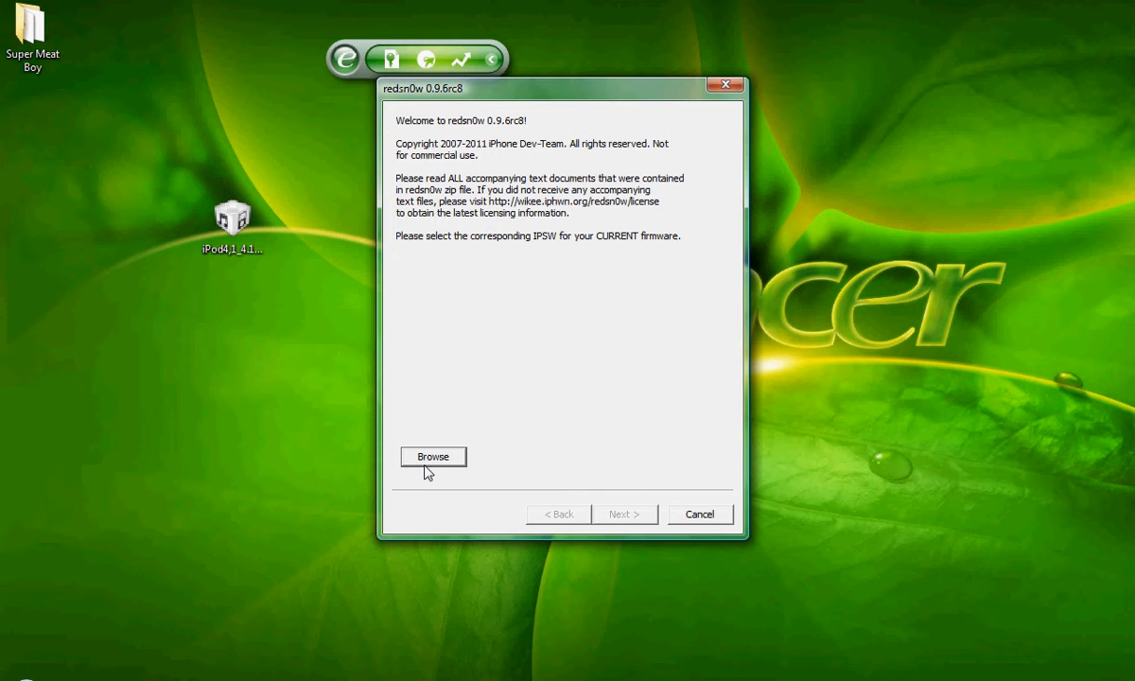
left_click(433, 457)
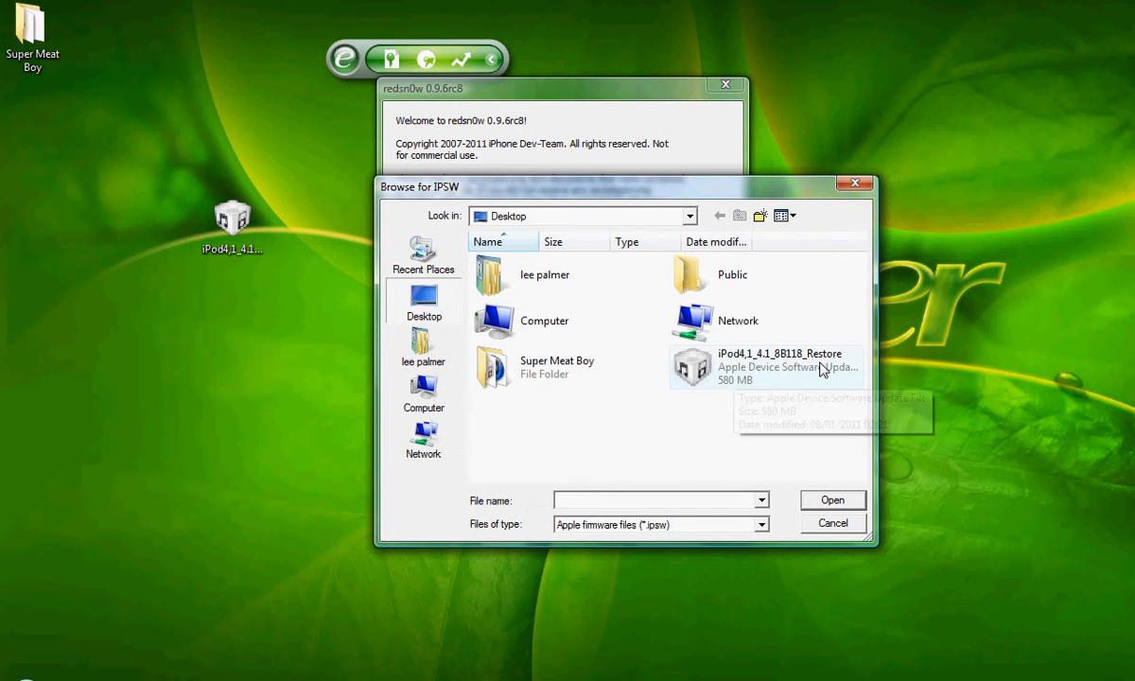
mouse_move(646, 388)
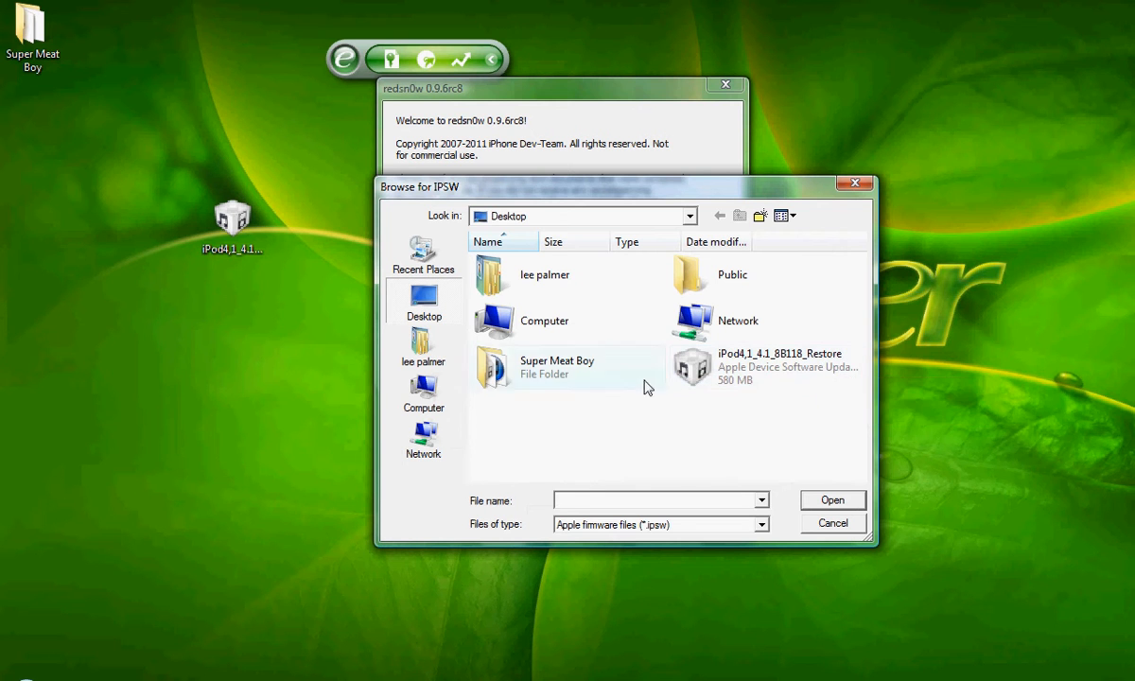
mouse_move(786, 378)
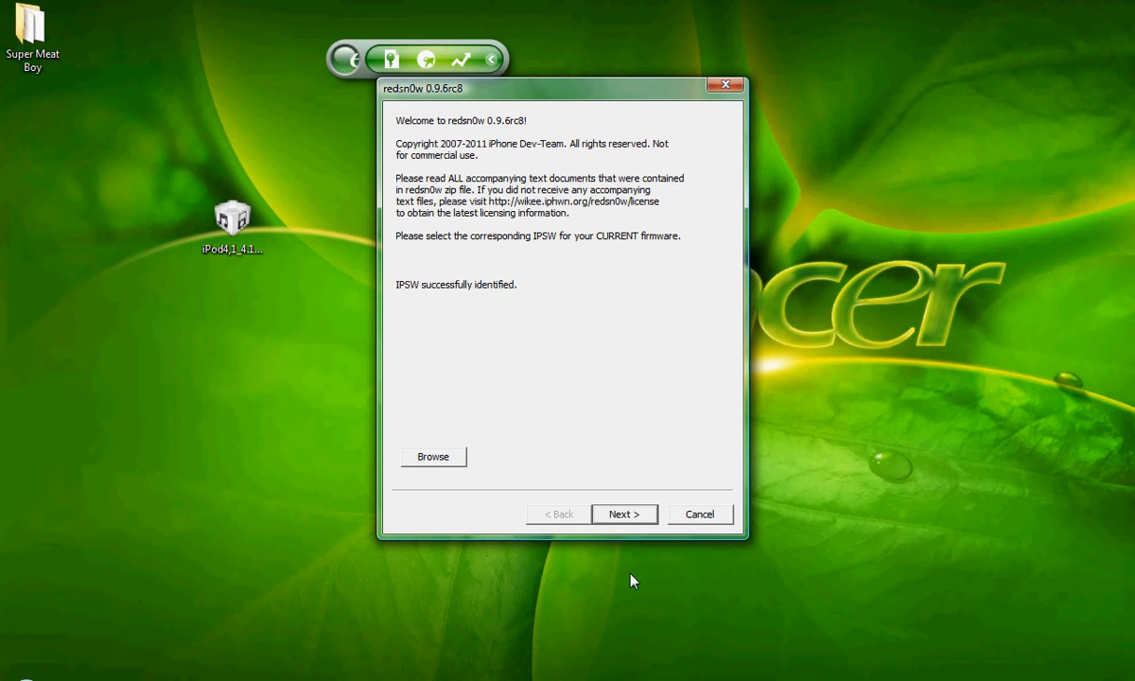
Prepare the jailbreak data, keeping Install Cydia and Enable battery percentage checked
left_click(623, 513)
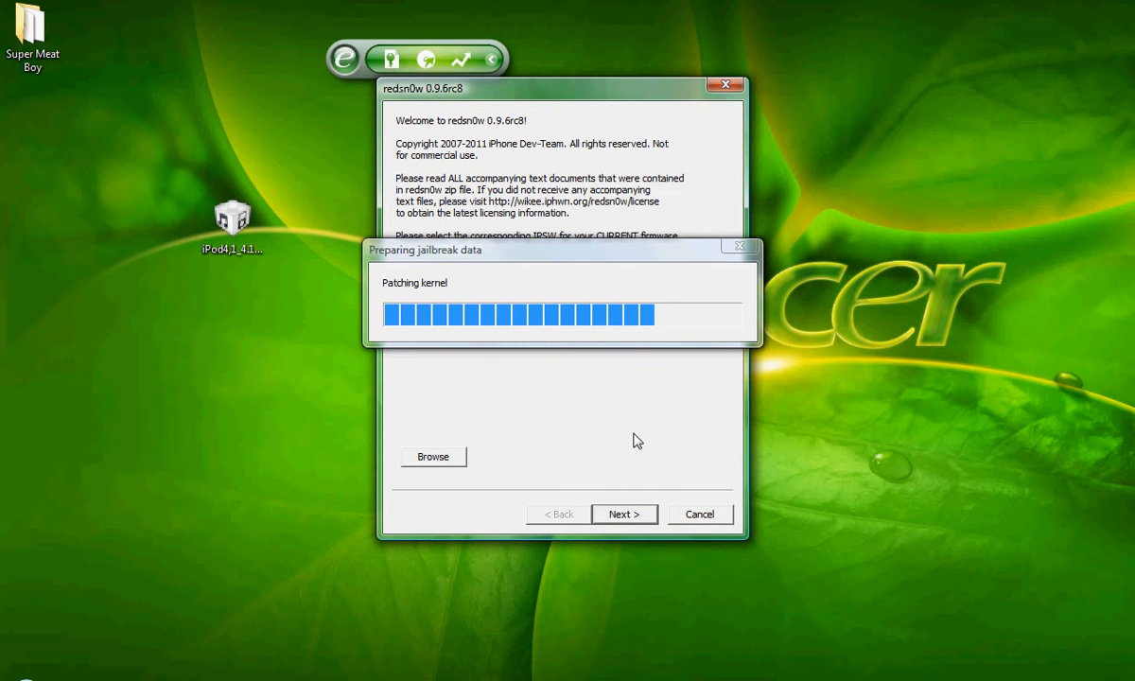
mouse_move(839, 132)
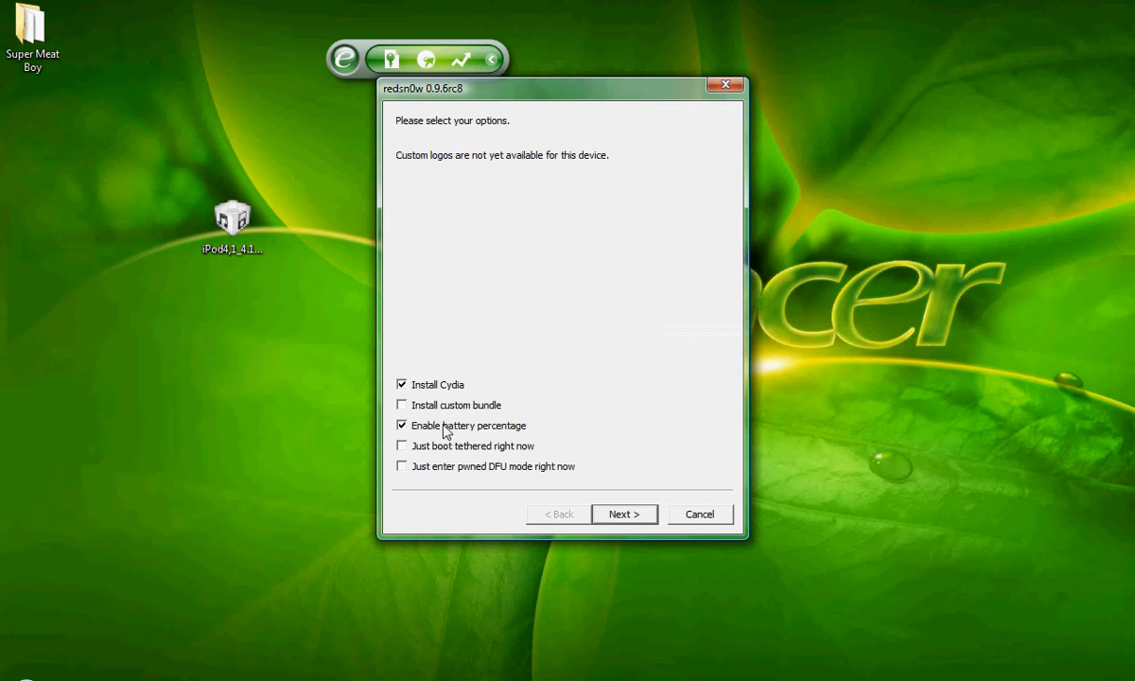
mouse_move(485, 432)
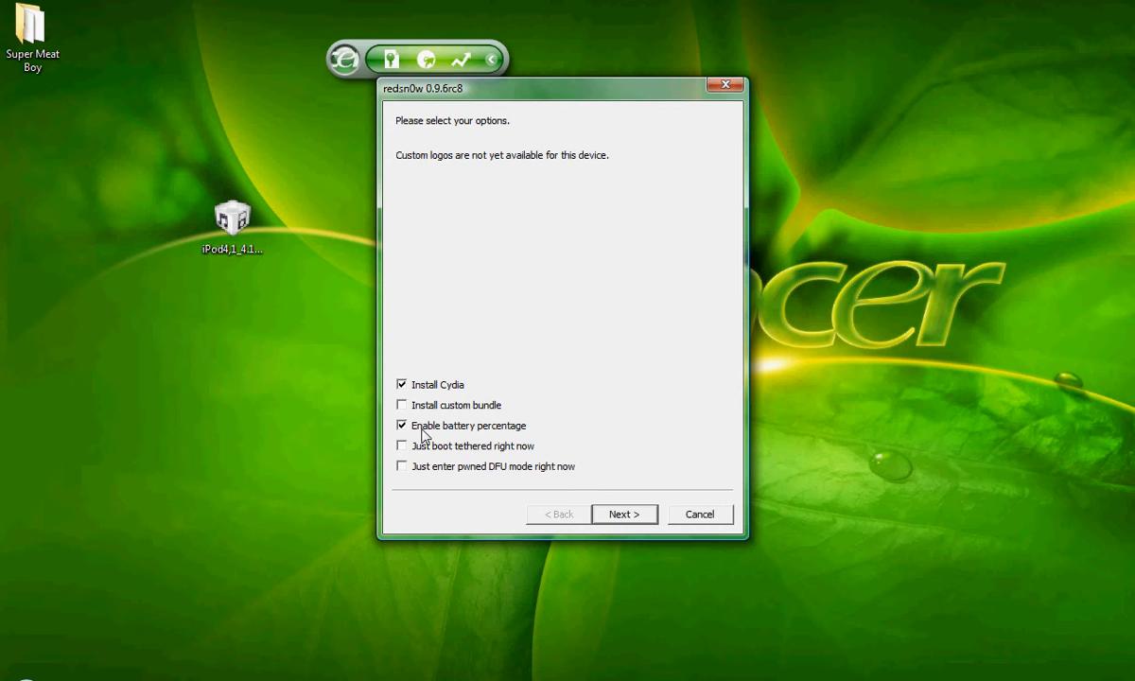
left_click(401, 425)
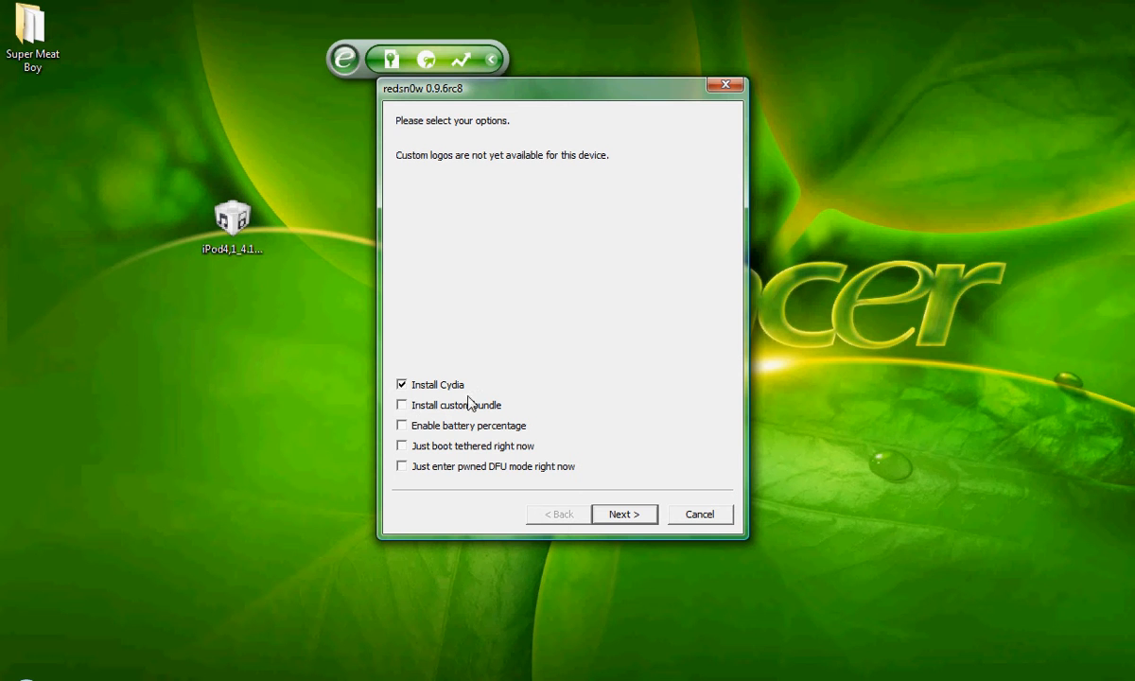
left_click(403, 424)
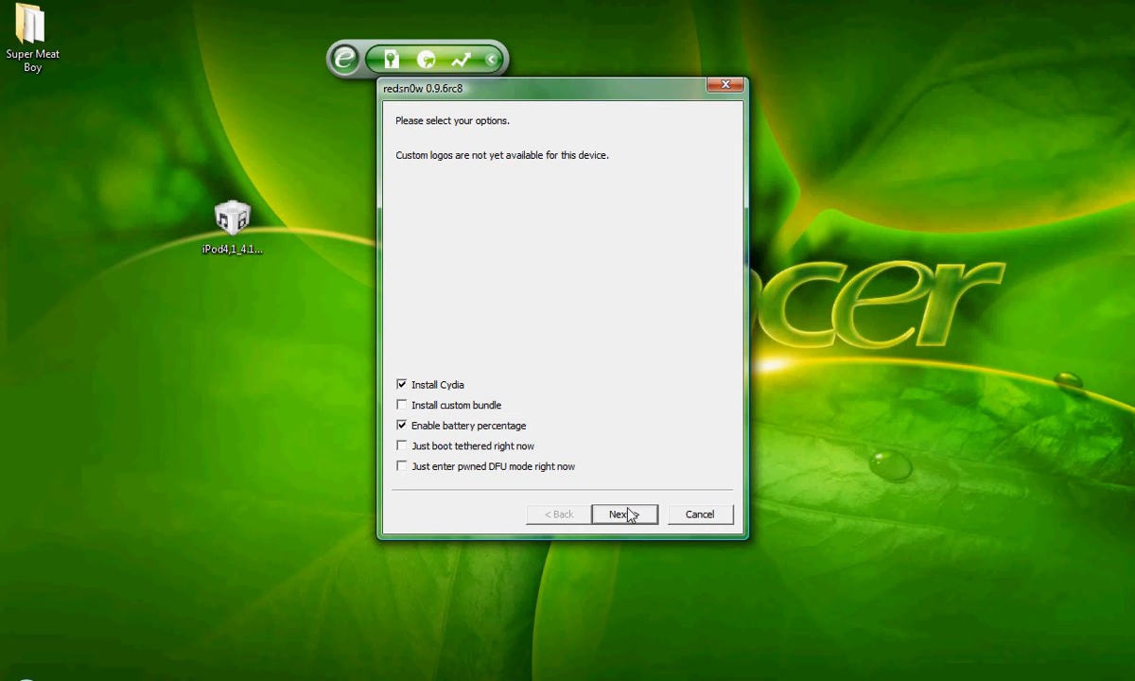
Accept the jailbreak options and confirm the iPod is off and plugged in
left_click(623, 514)
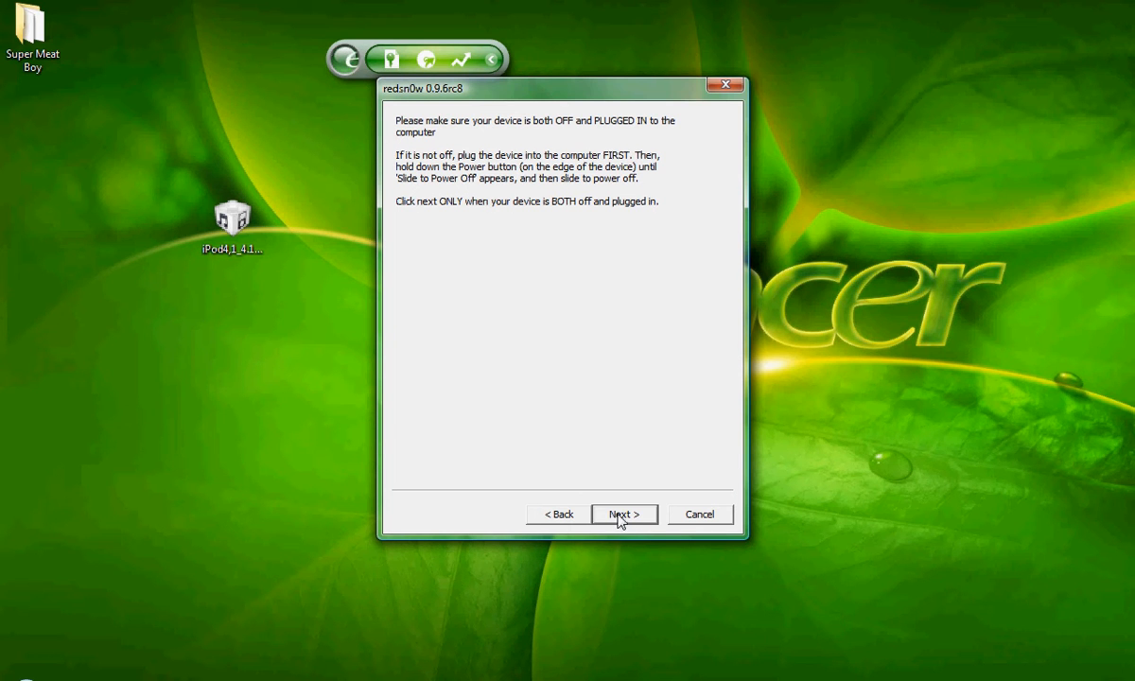
left_click(622, 514)
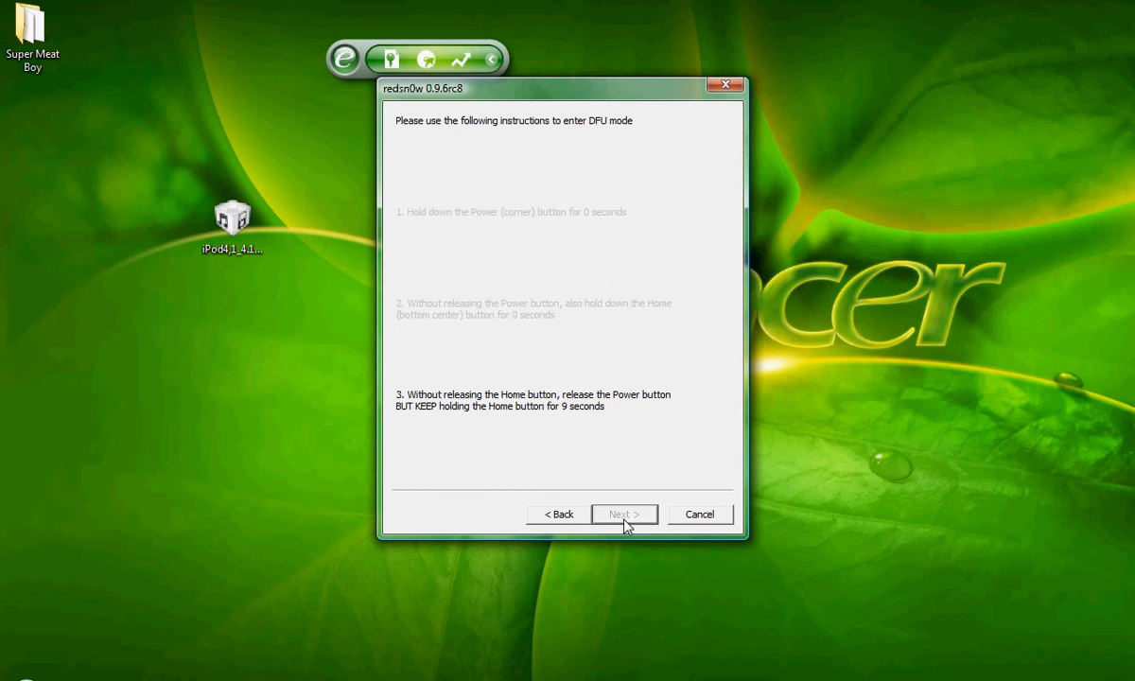
Continue through DFU mode until the limera1n jailbreak finishes, then close redsn0w
left_click(624, 514)
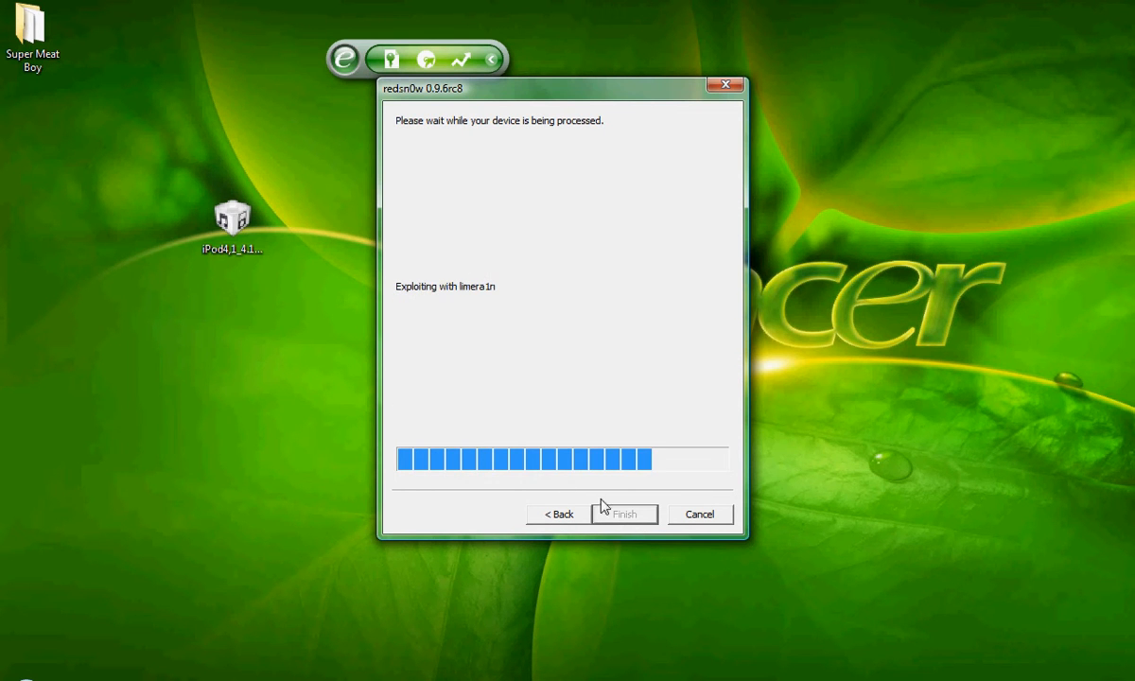
mouse_move(633, 302)
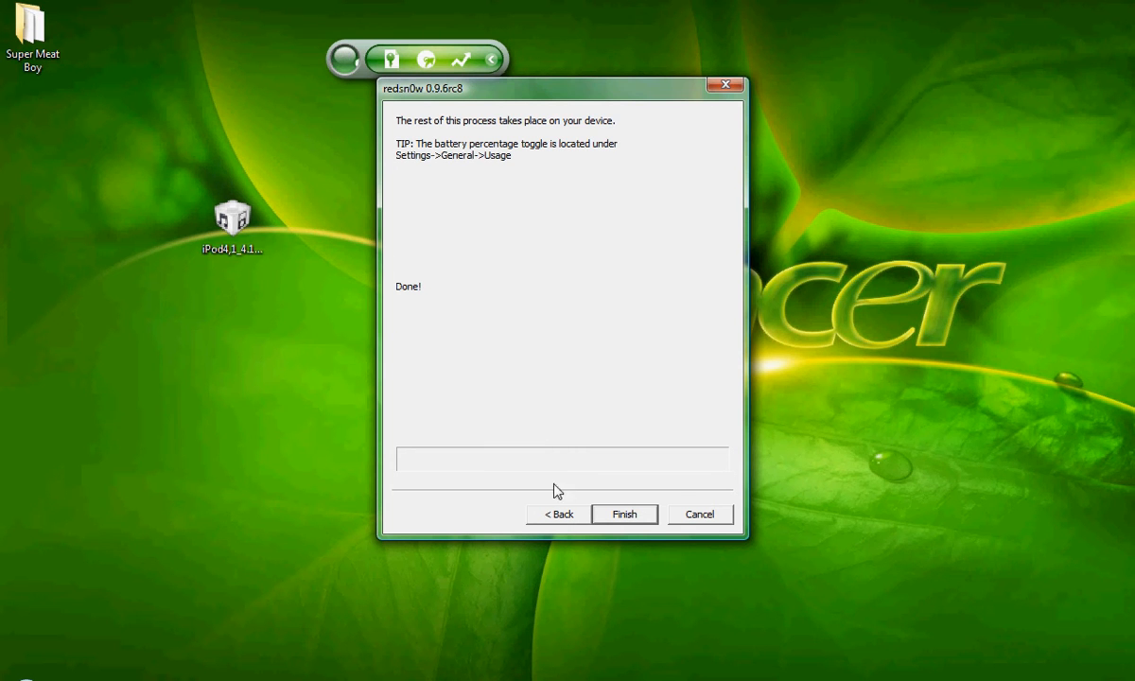
left_click(624, 514)
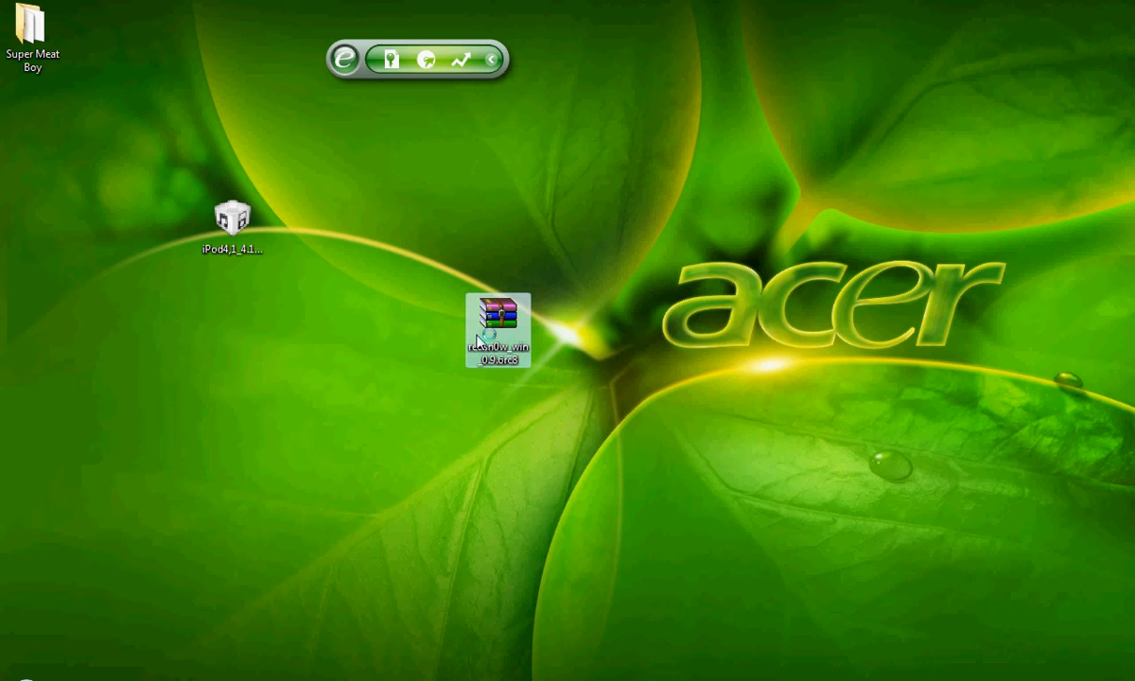
double_click(496, 326)
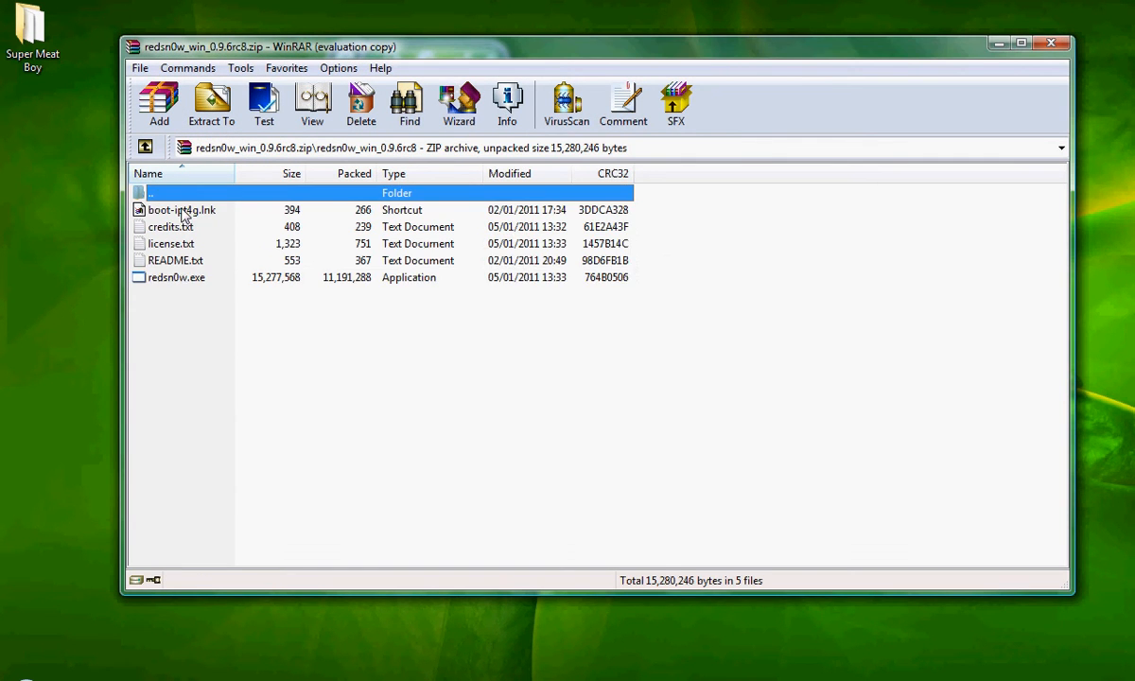
Relaunch redsn0w.exe and select the iPod 4.1 IPSW firmware again
double_click(176, 277)
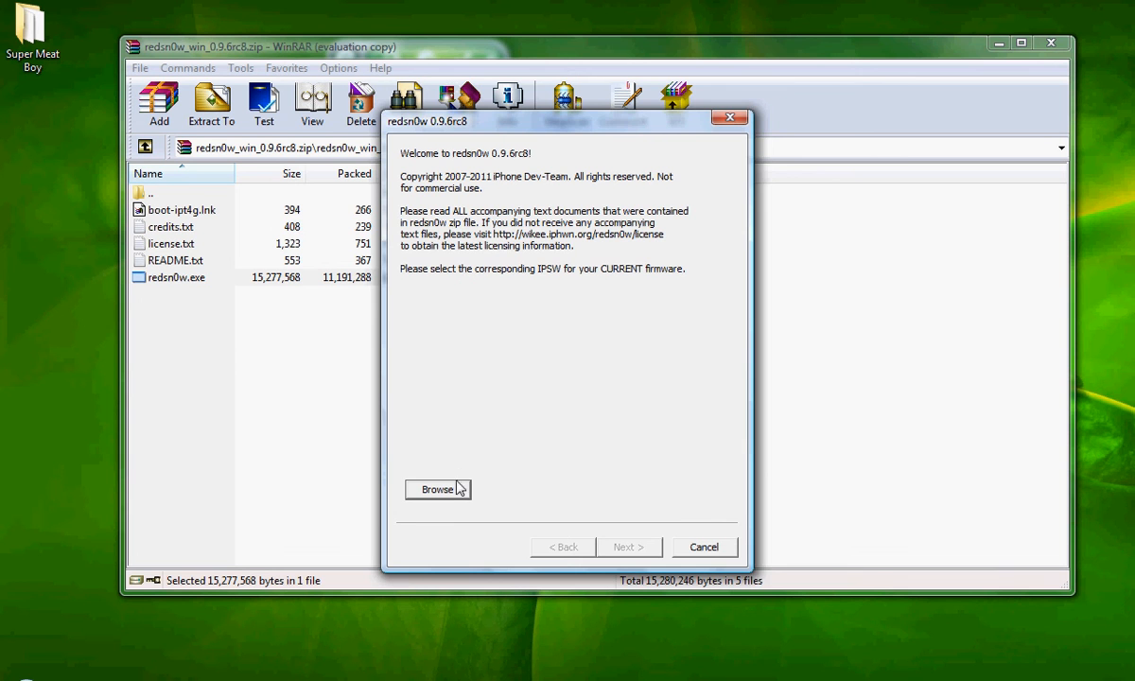
left_click(438, 489)
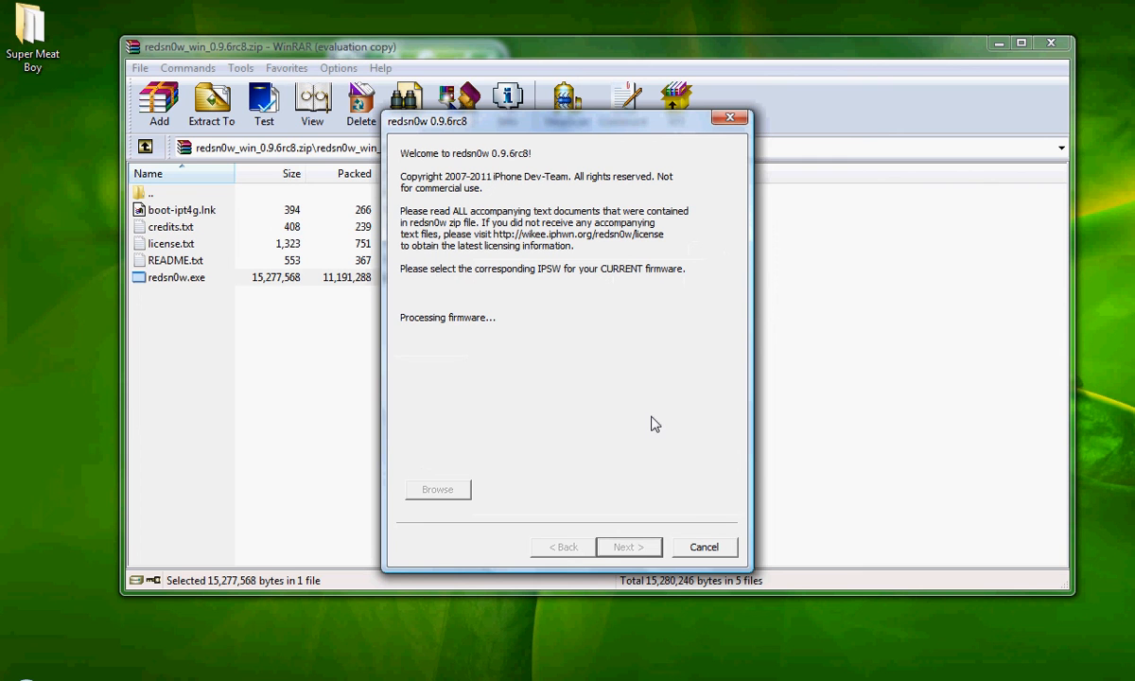
mouse_move(671, 418)
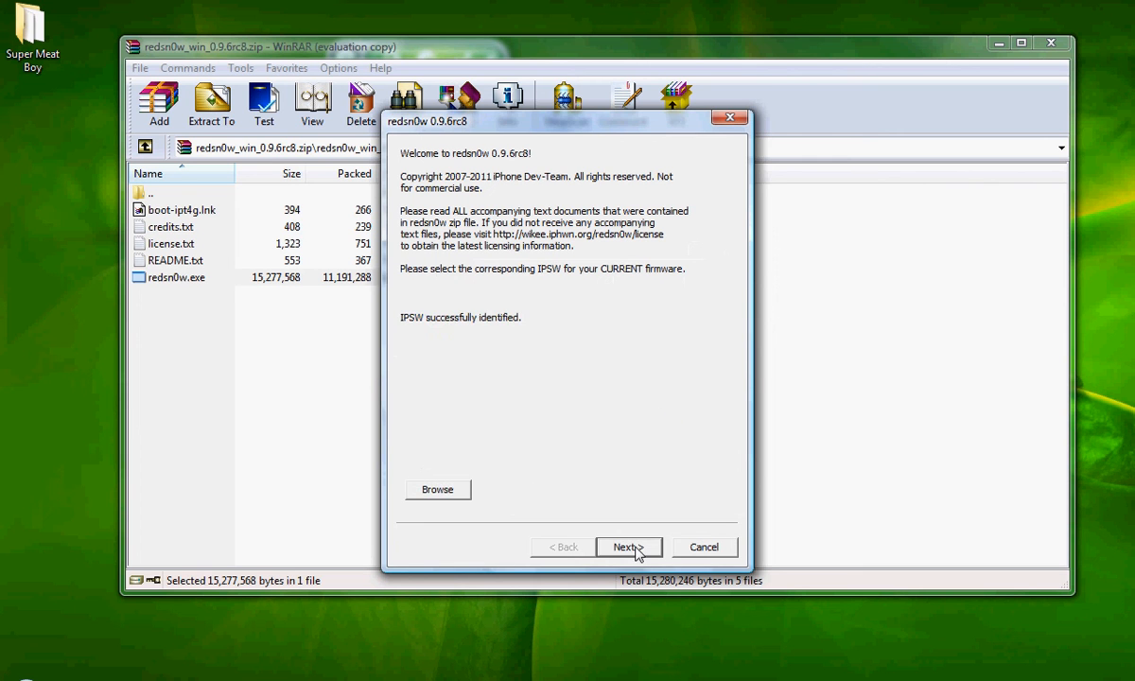
Check only 'Just boot tethered right now', quit redsn0w, and minimize WinRAR
left_click(628, 547)
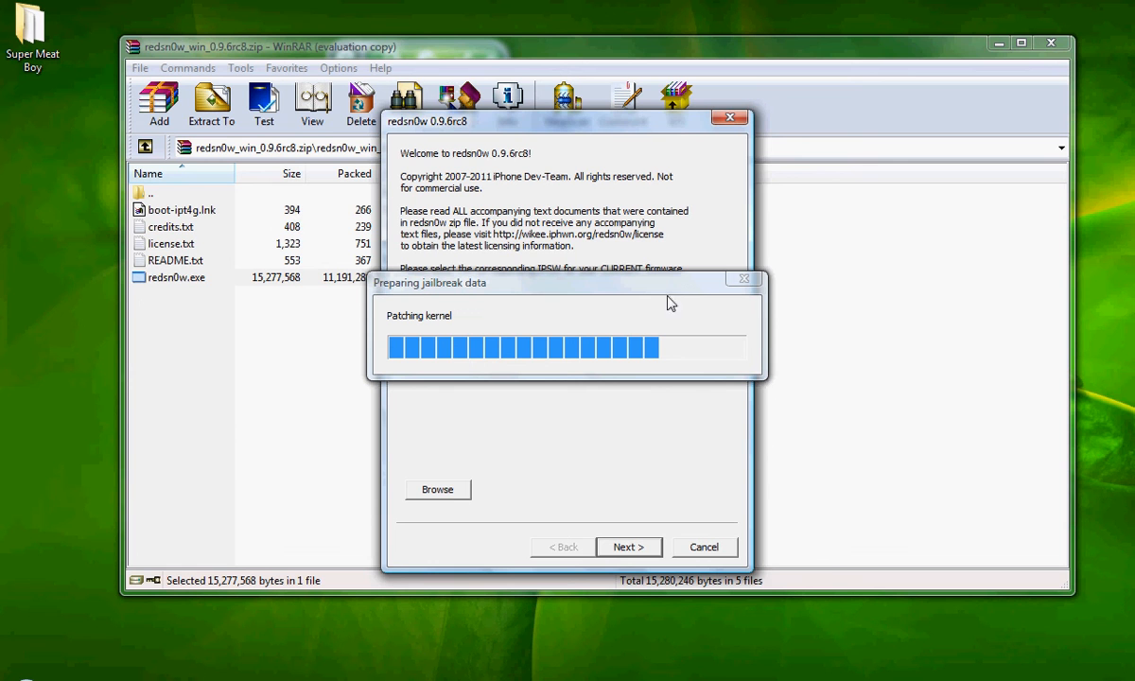
mouse_move(681, 310)
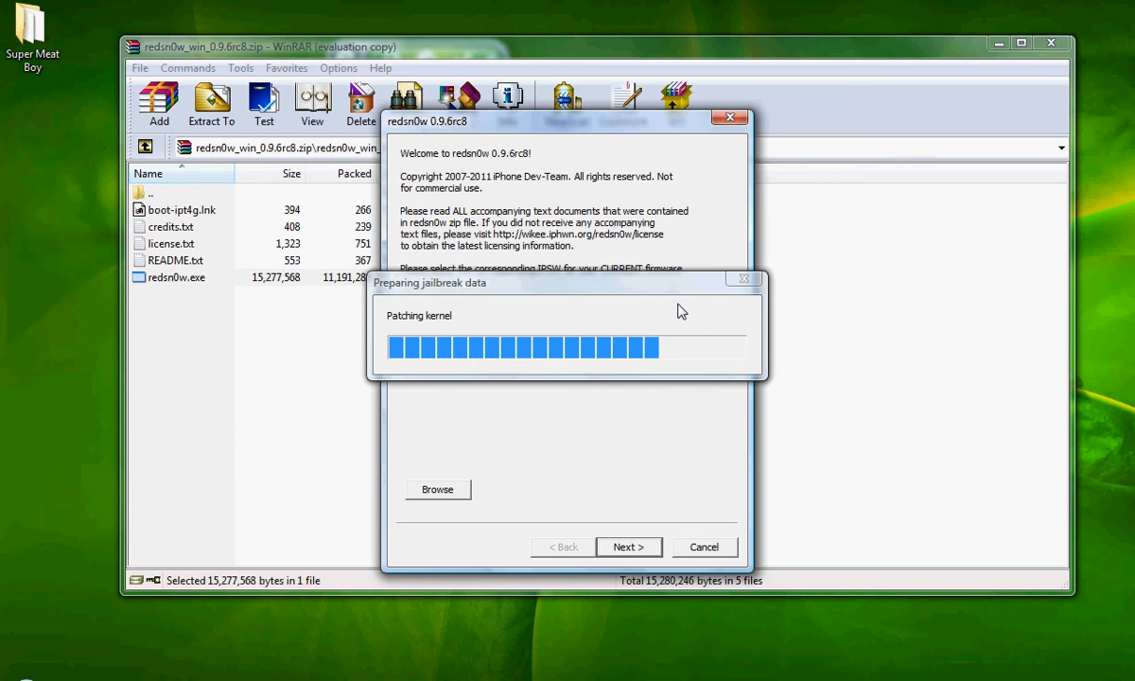
mouse_move(692, 291)
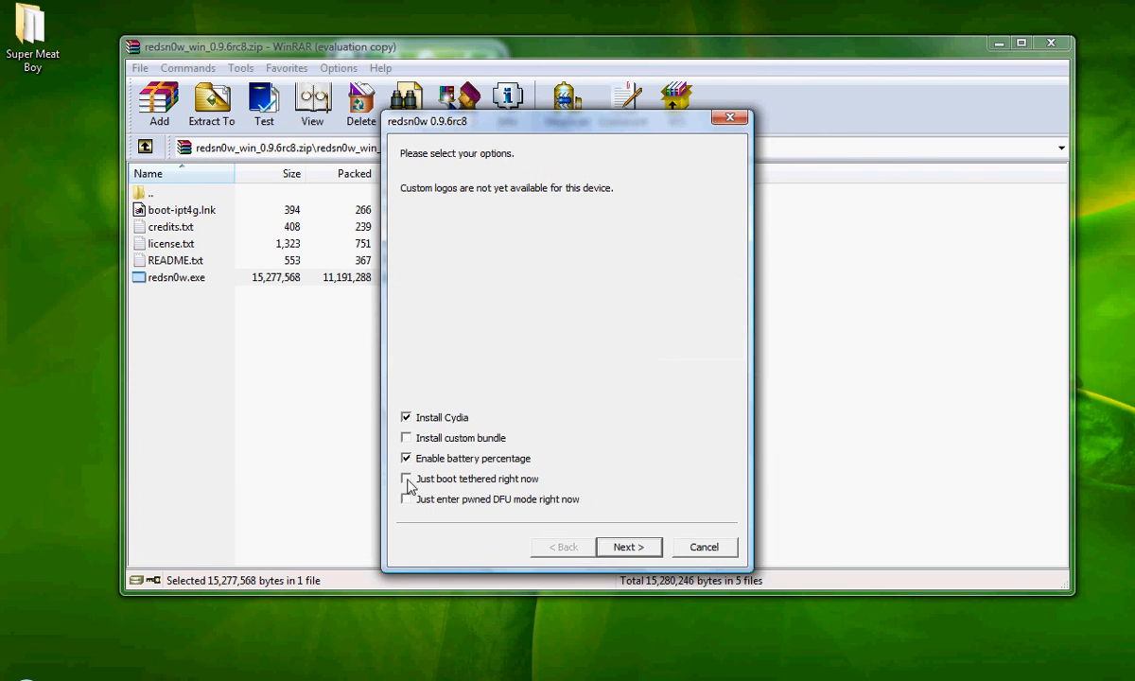
left_click(407, 479)
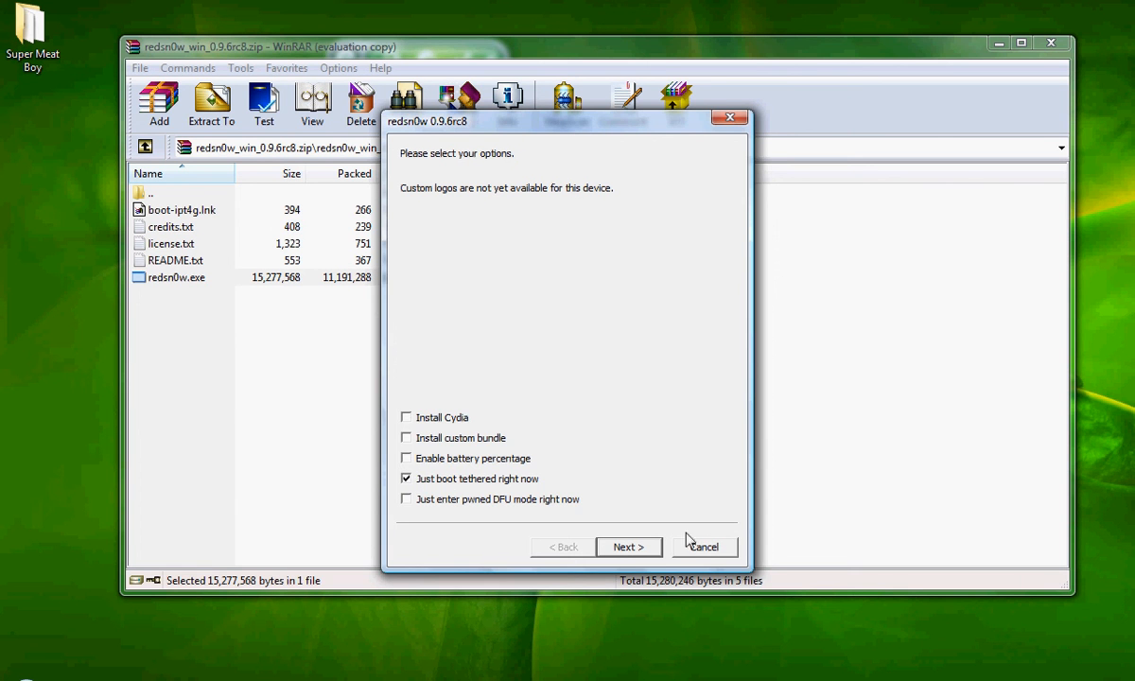
left_click(628, 547)
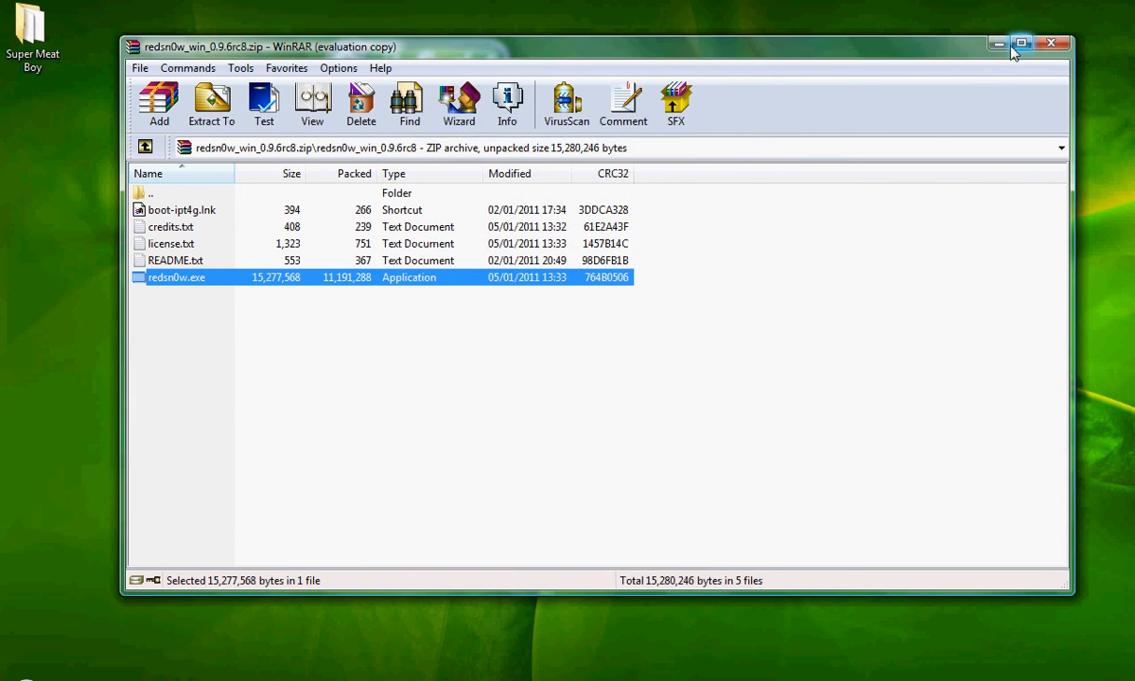
left_click(1051, 43)
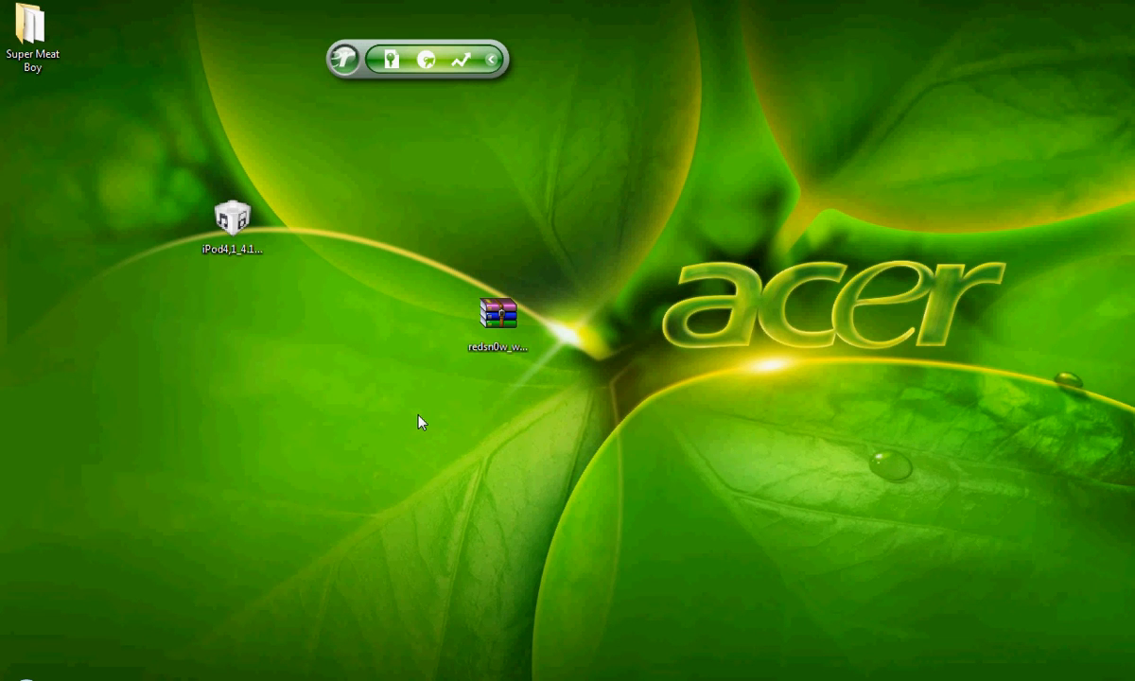